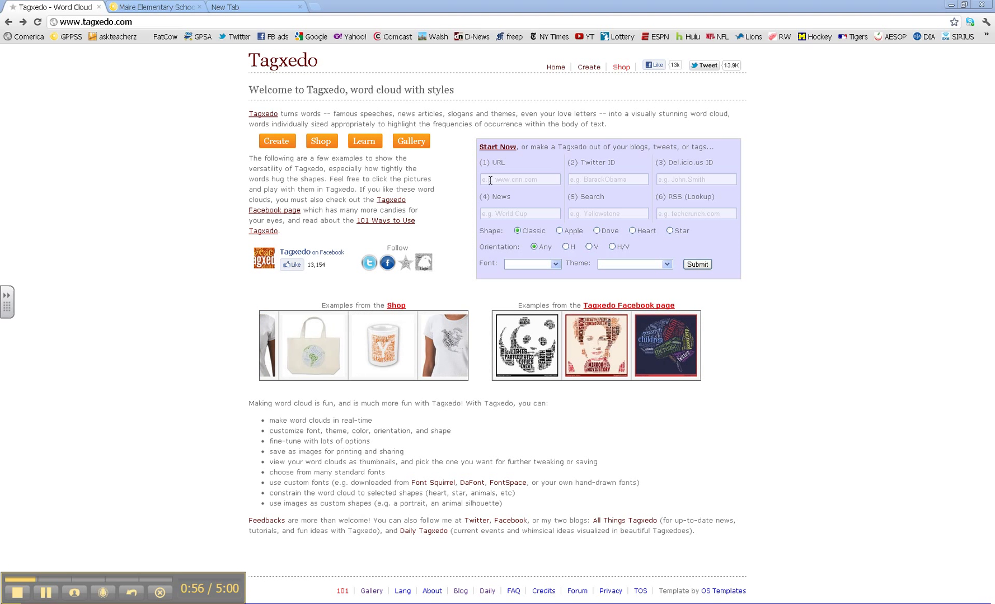
Copy the Maire Elementary School site's URL from its Chrome tab and return to Tagxedo.
{"action": "left_click", "coordinate": [607, 179]}
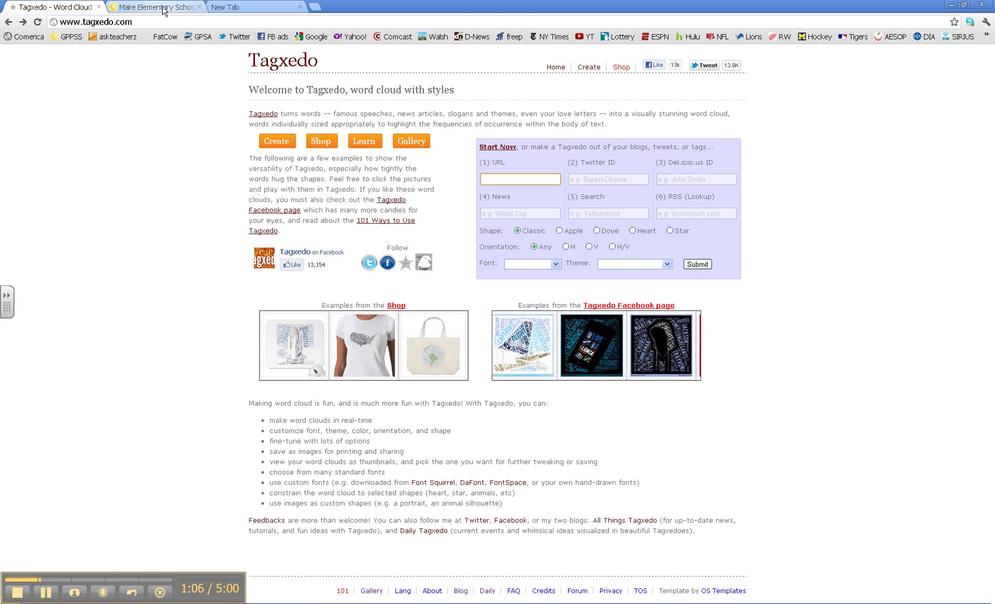
{"action": "left_click", "coordinate": [156, 7]}
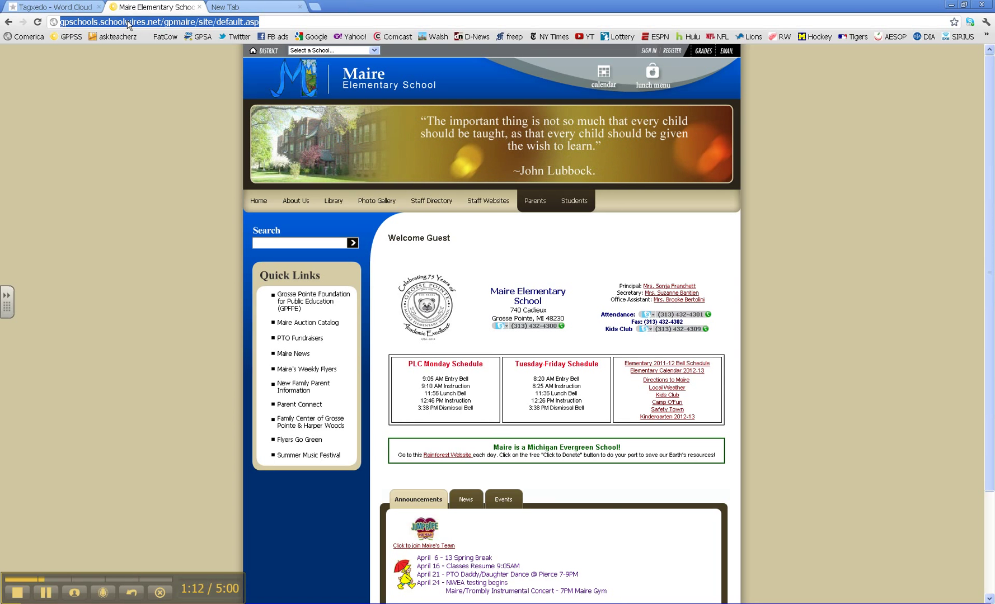
{"action": "mouse_move", "coordinate": [63, 10]}
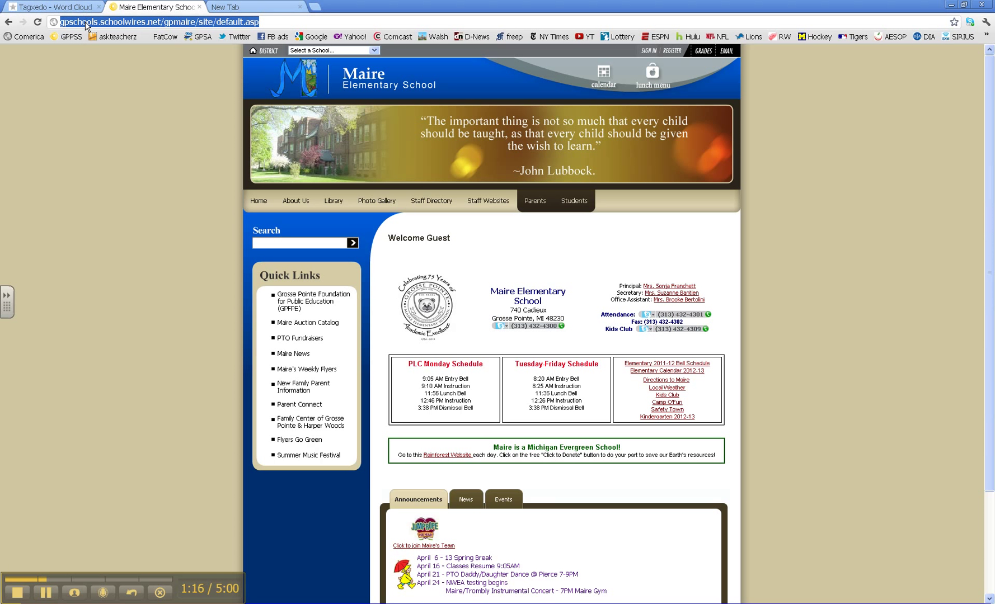
{"action": "left_click", "coordinate": [50, 7]}
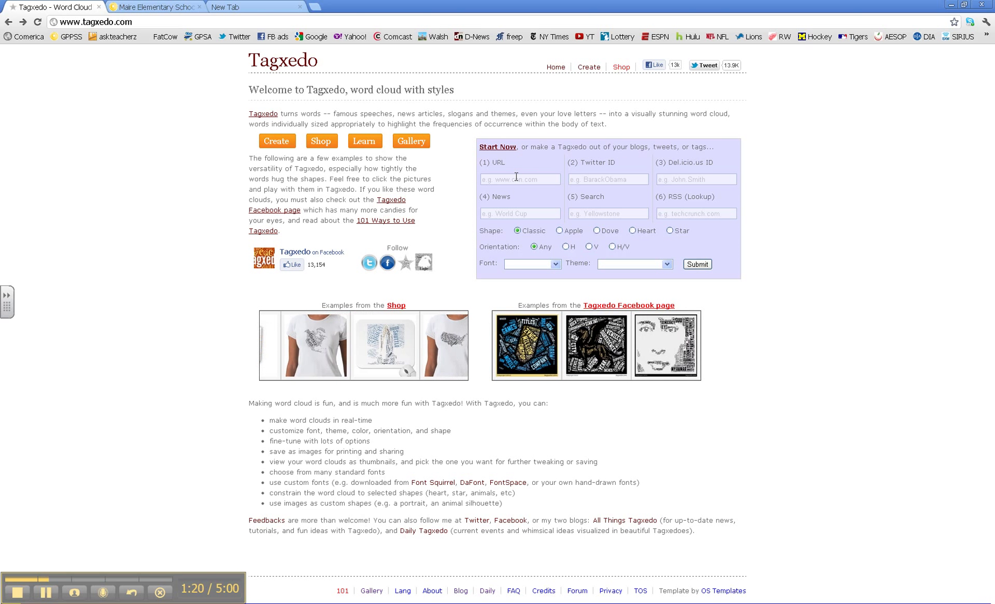
Paste the school URL into Tagxedo's URL box and submit it.
{"action": "left_click", "coordinate": [520, 179]}
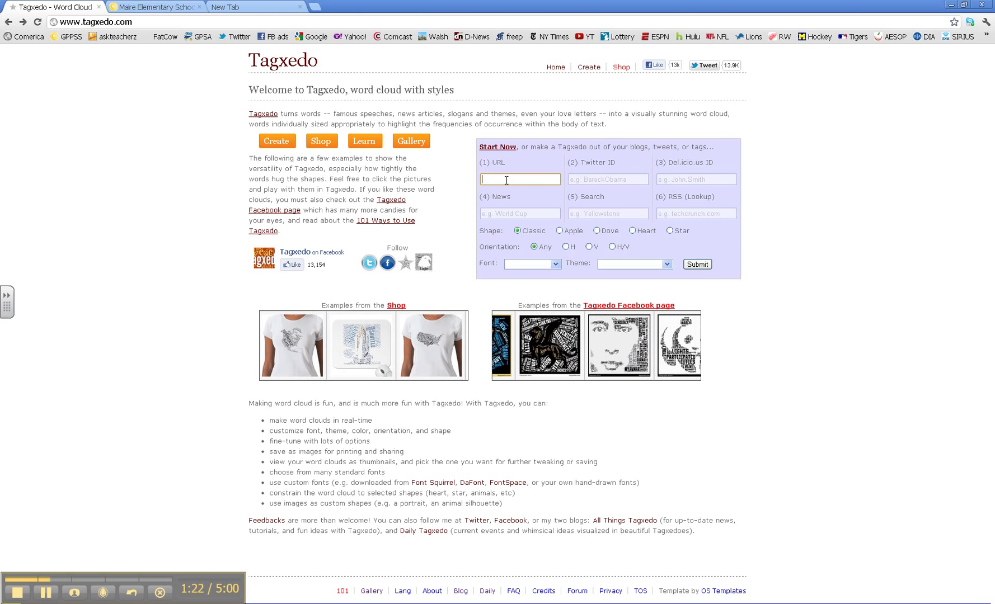
{"action": "right_click", "coordinate": [519, 179]}
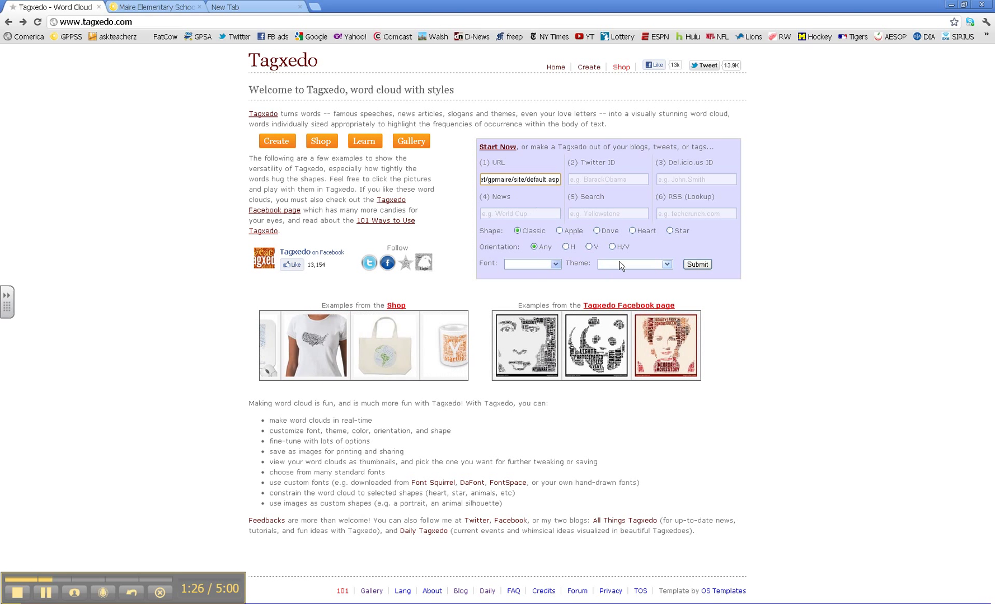
{"action": "left_click", "coordinate": [697, 264]}
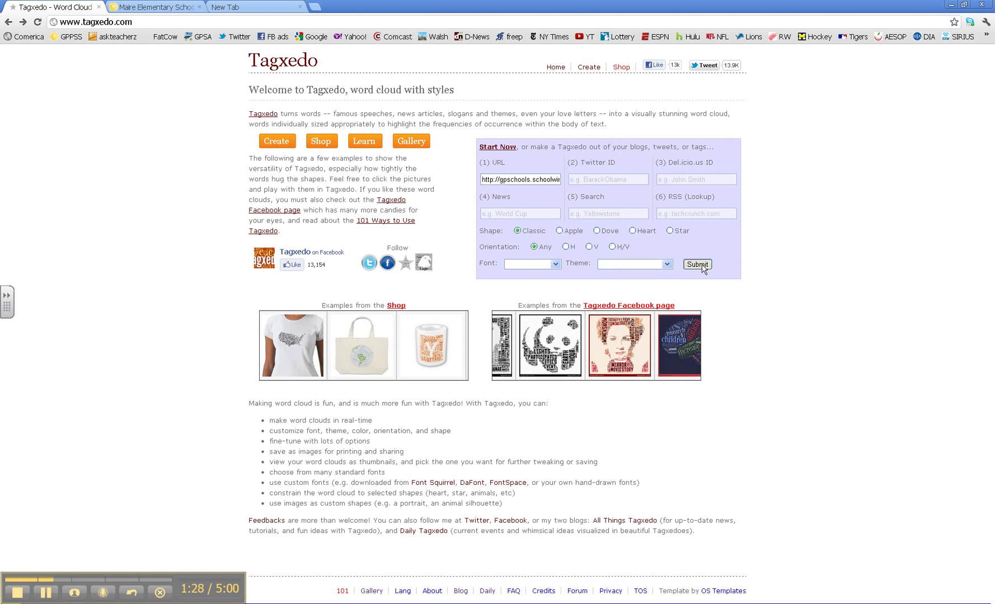
{"action": "left_click", "coordinate": [697, 264]}
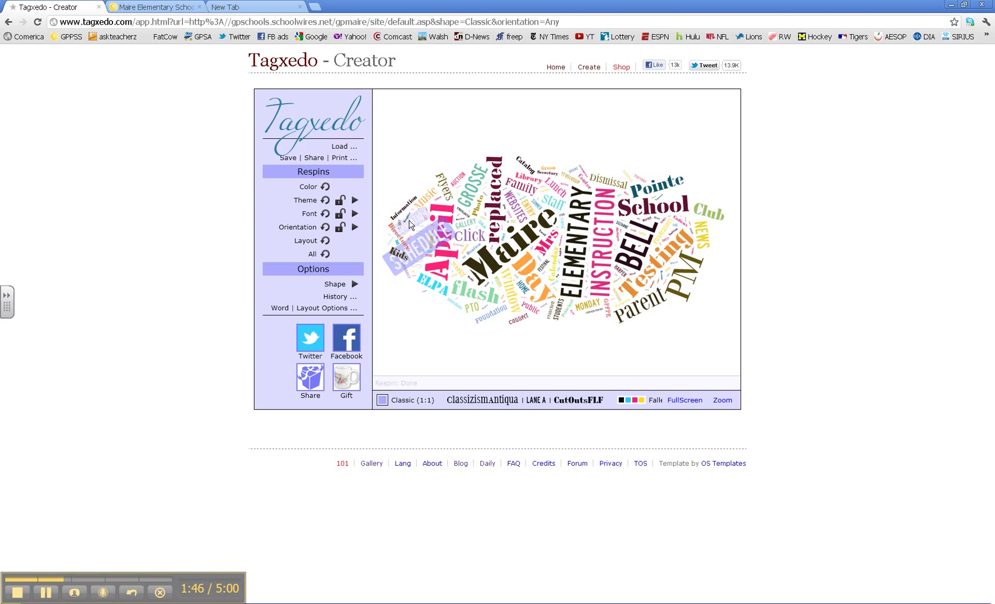
Open the Theme Menu and scroll through the colour themes.
{"action": "left_click", "coordinate": [355, 201]}
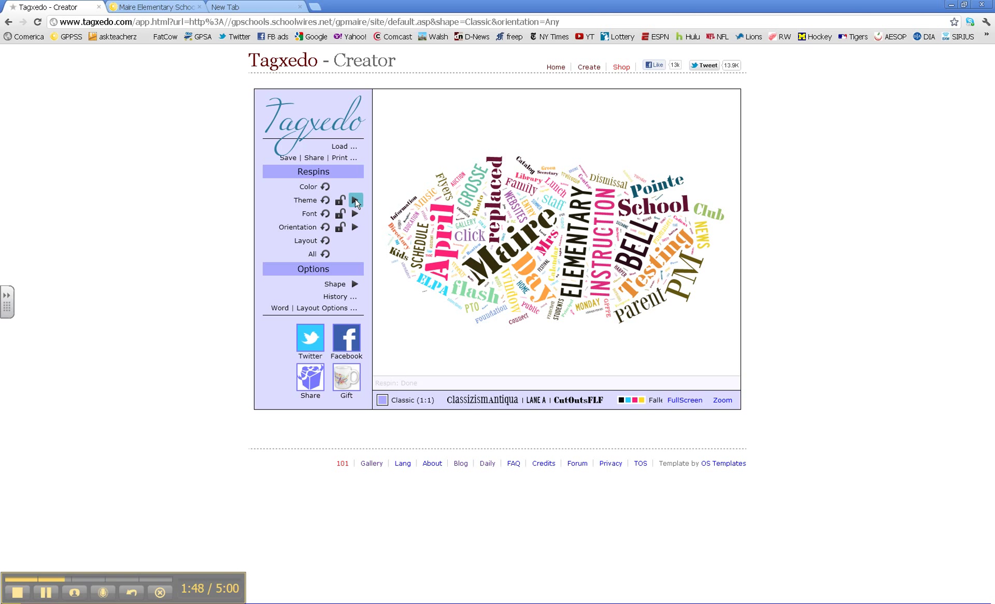
{"action": "left_click", "coordinate": [355, 200]}
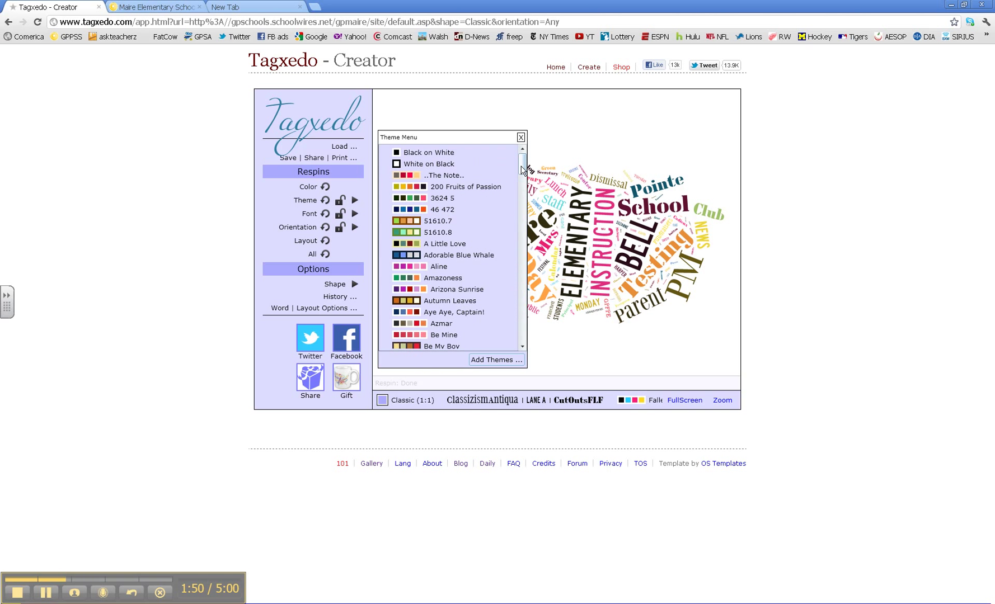
{"action": "scroll", "scroll_direction": "down", "scroll_amount": 3}
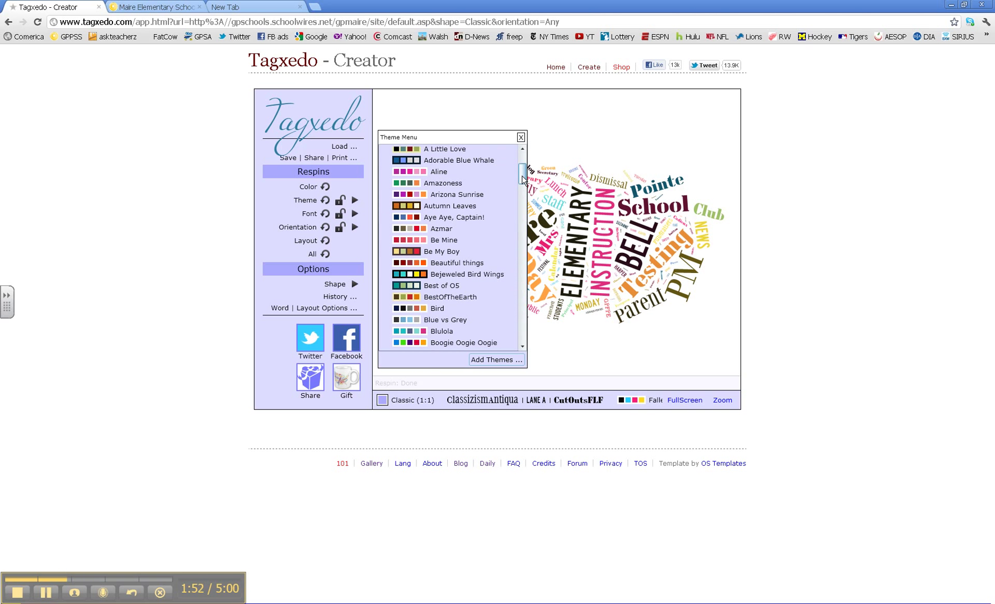
{"action": "left_click_drag", "start_coordinate": [521, 178], "coordinate": [521, 279]}
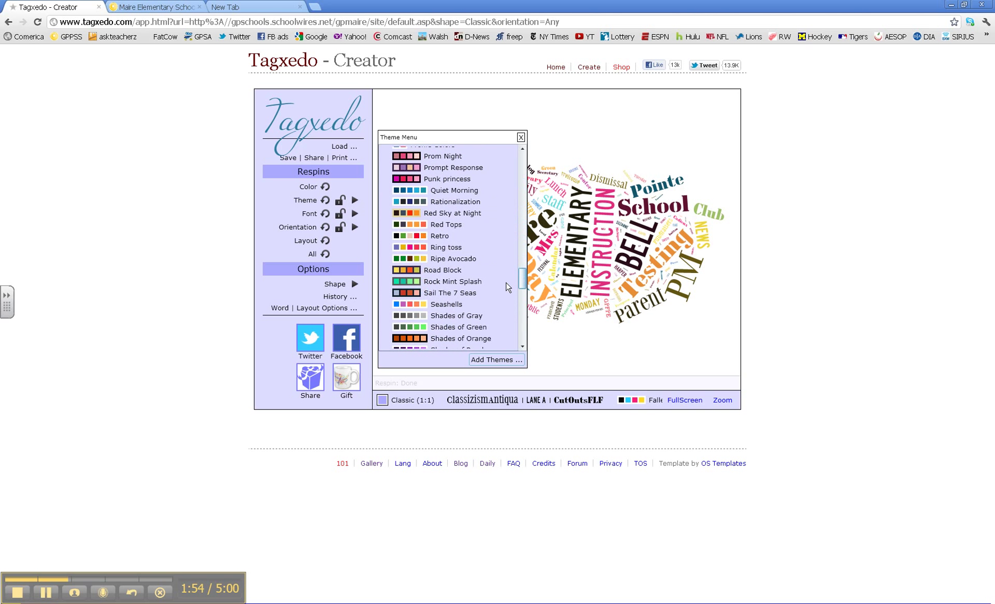
{"action": "scroll", "scroll_direction": "down", "scroll_amount": 3}
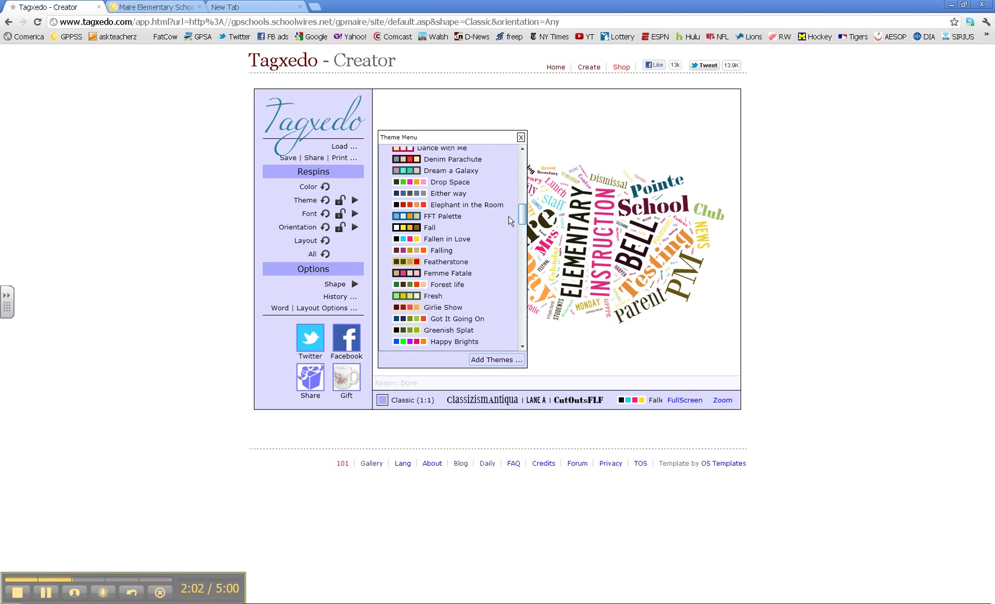
{"action": "scroll", "scroll_direction": "down", "scroll_amount": 3}
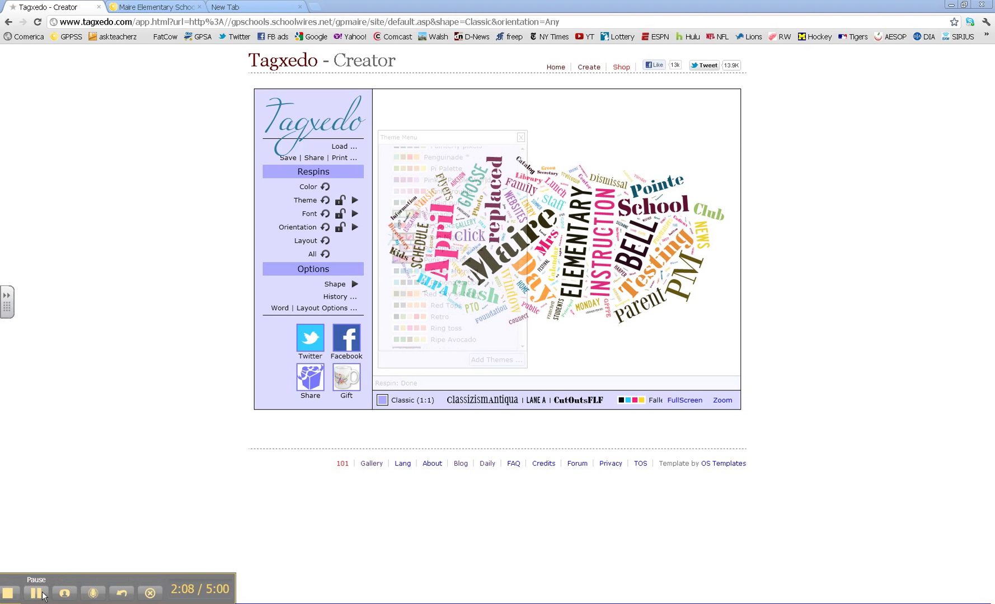
Respin to a blue theme and choose the Apple shape from the Shape gallery.
{"action": "left_click", "coordinate": [453, 270]}
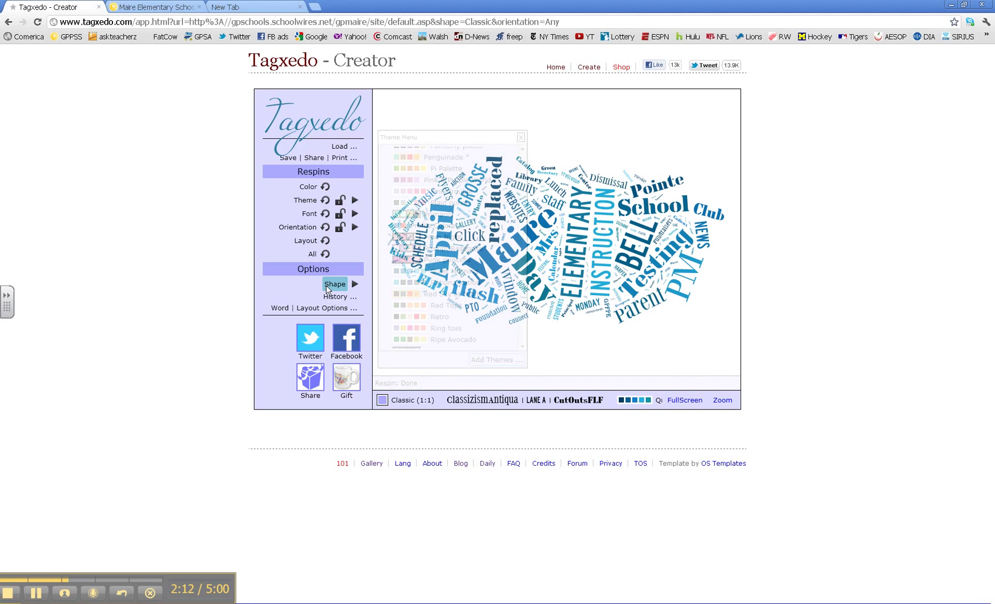
{"action": "left_click", "coordinate": [354, 283]}
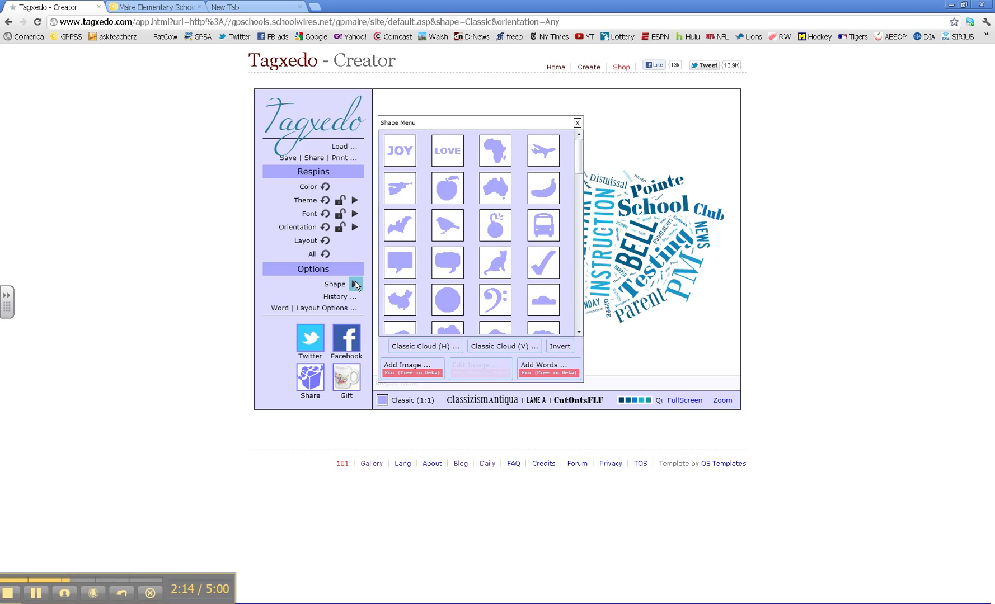
{"action": "mouse_move", "coordinate": [447, 262]}
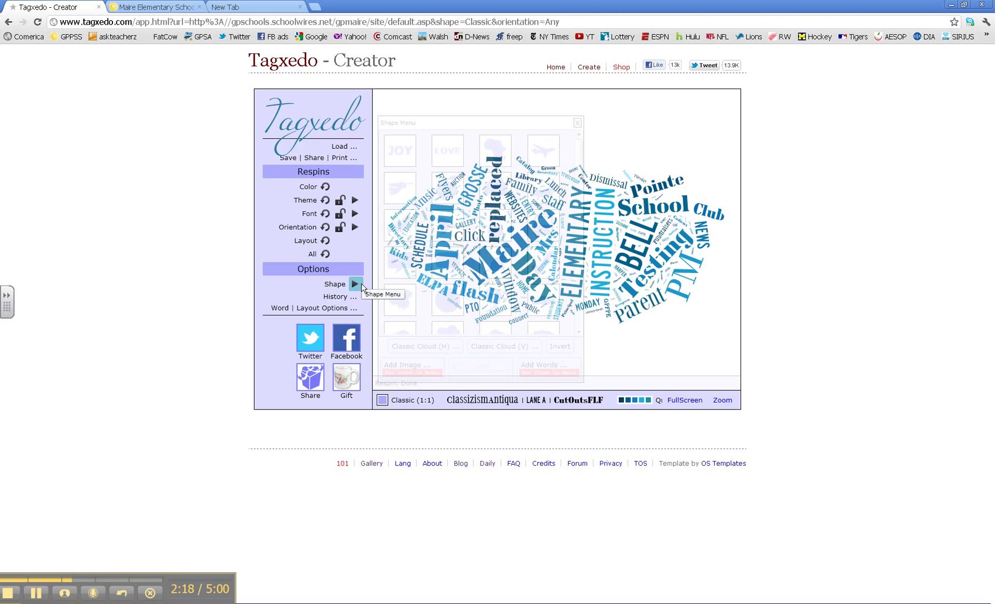
{"action": "left_click", "coordinate": [577, 123]}
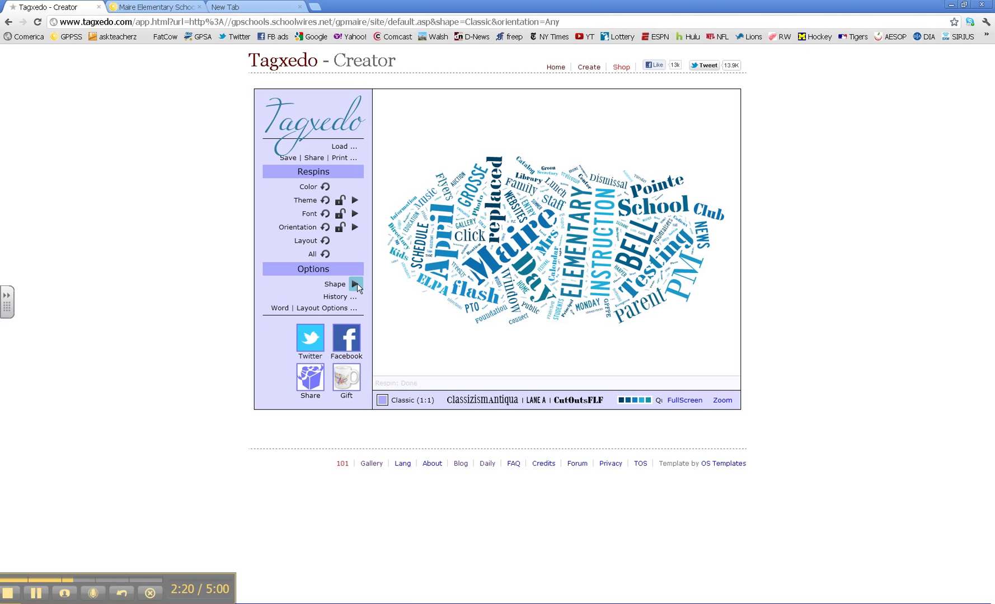
{"action": "left_click", "coordinate": [355, 283]}
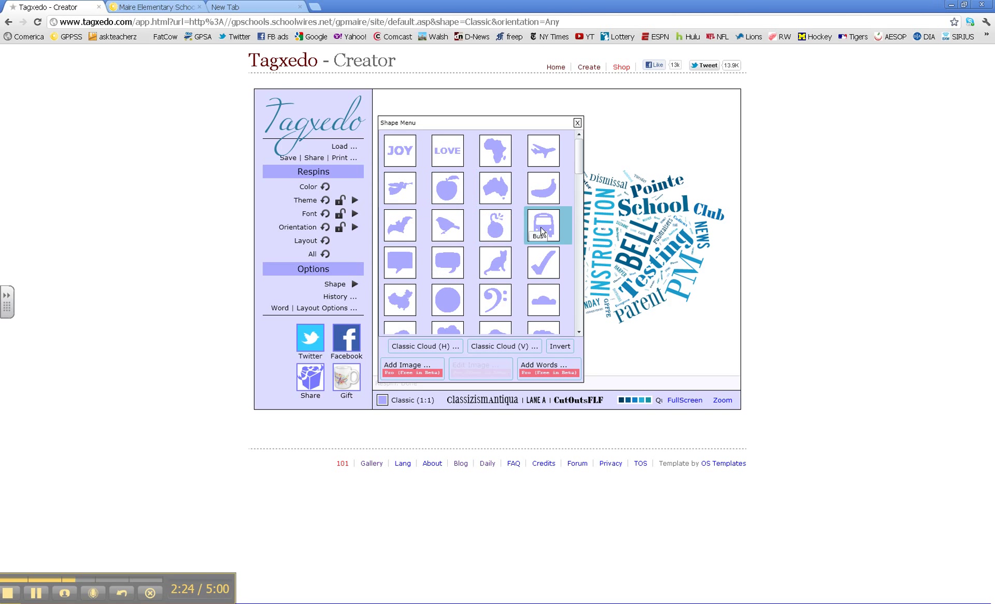
{"action": "left_click", "coordinate": [447, 187]}
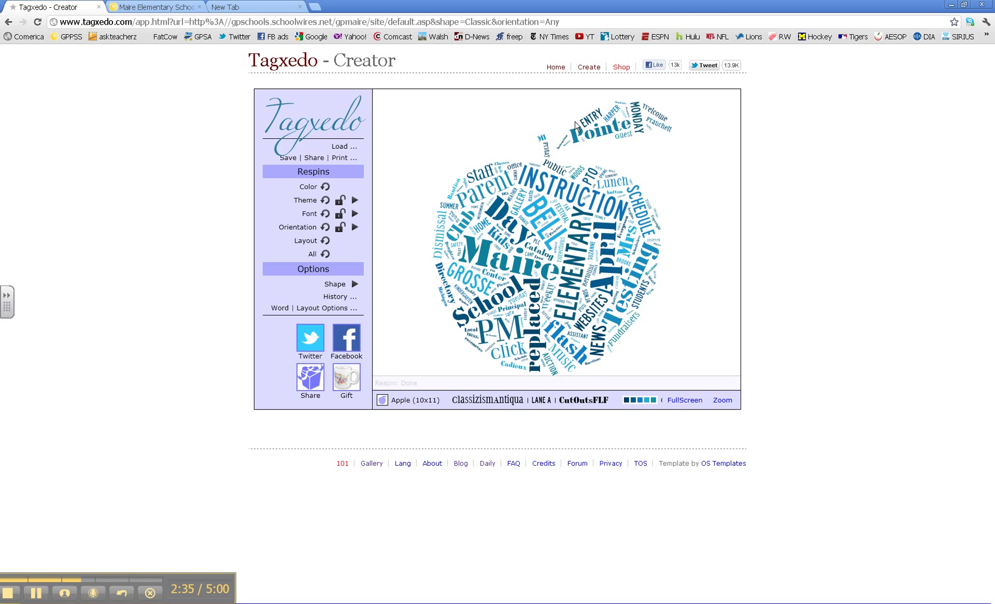
{"action": "mouse_move", "coordinate": [721, 237]}
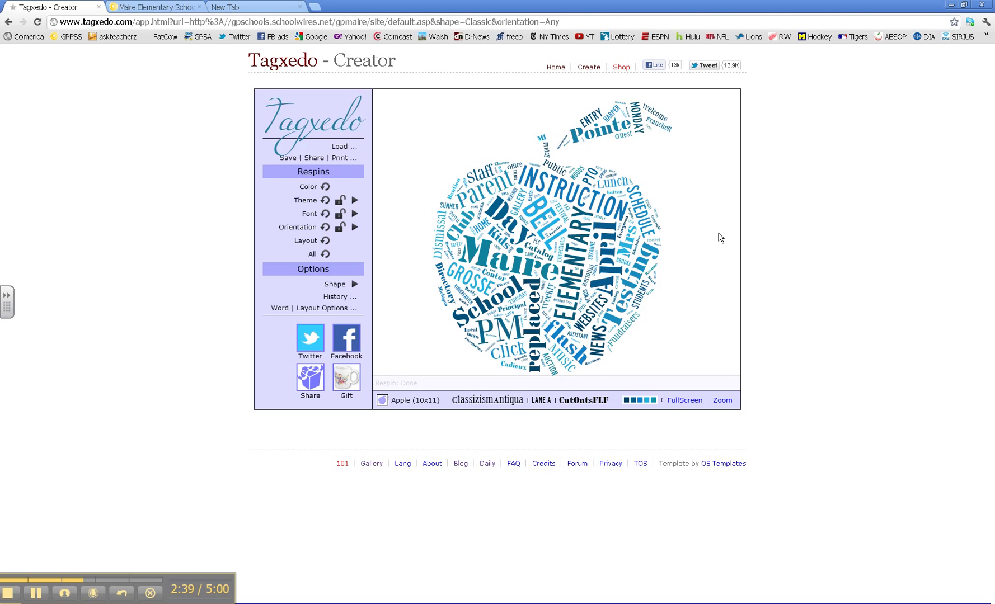
{"action": "mouse_move", "coordinate": [8, 24]}
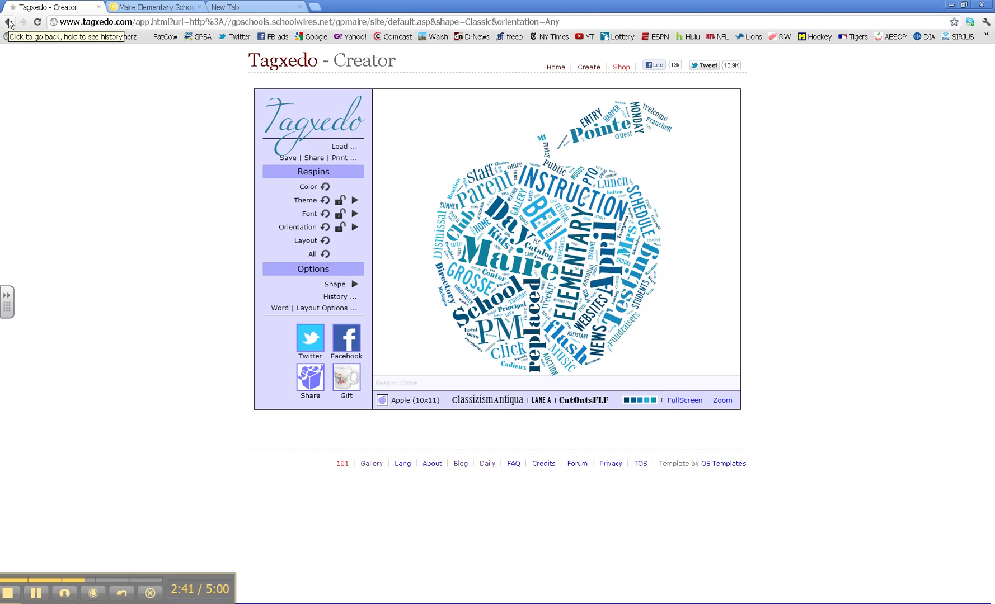
Go back to the Tagxedo home page and start typing the Earth Day search.
{"action": "left_click", "coordinate": [8, 25]}
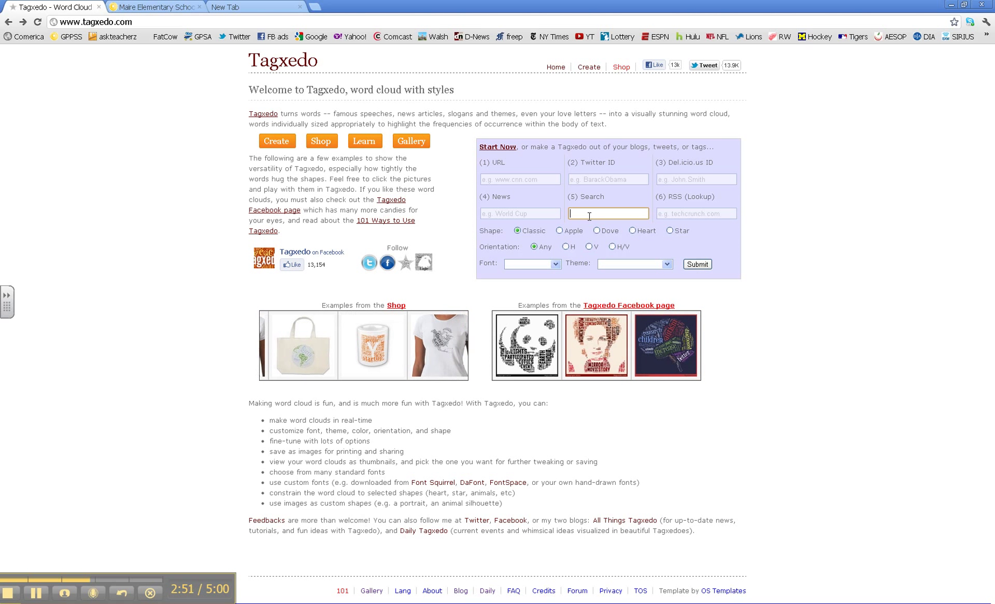
{"action": "type", "text": "E"}
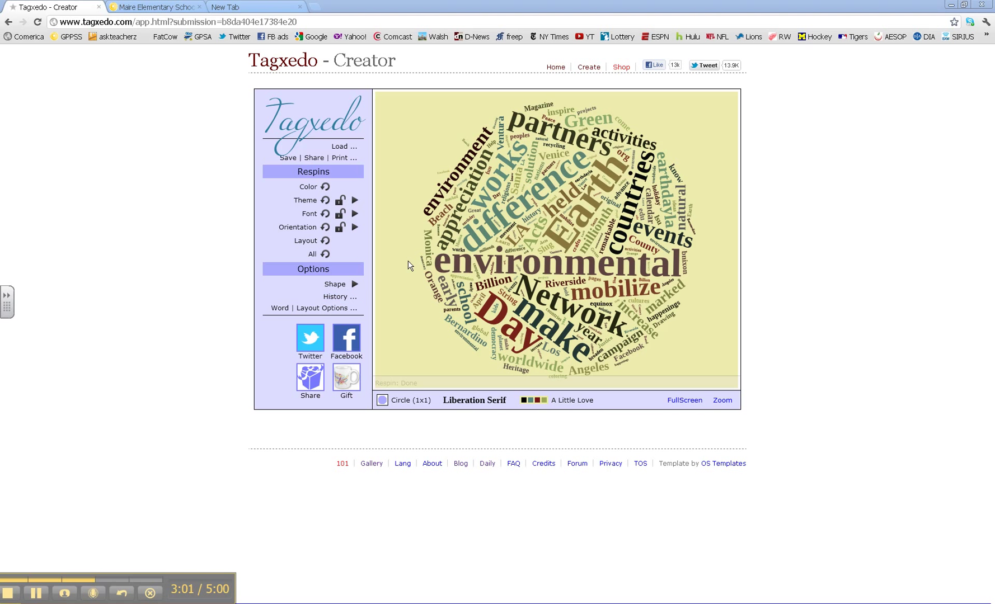
{"action": "mouse_move", "coordinate": [373, 335]}
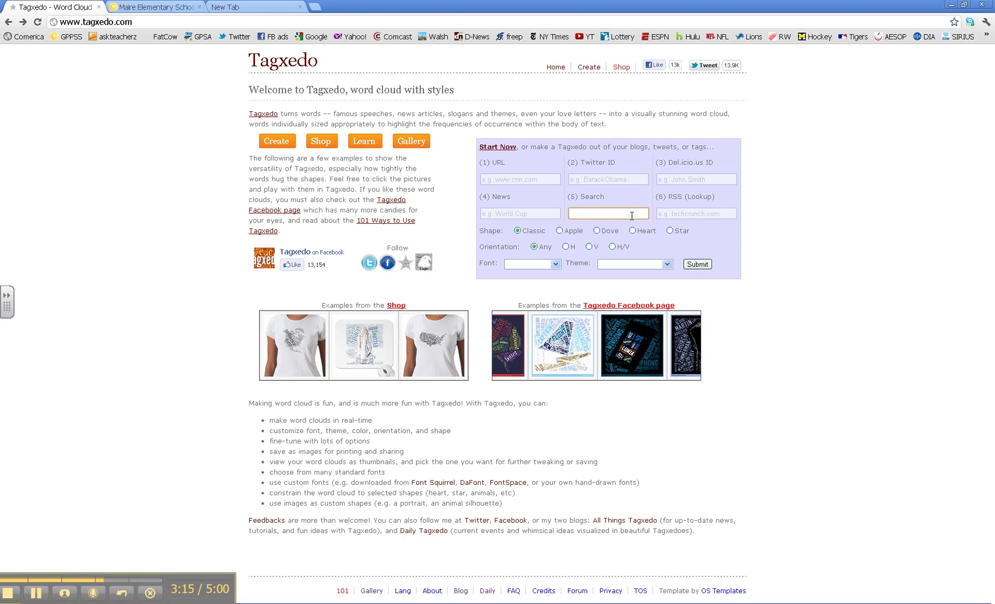
Search for 'cnn' and submit it to build a news-word cloud.
{"action": "type", "text": "c"}
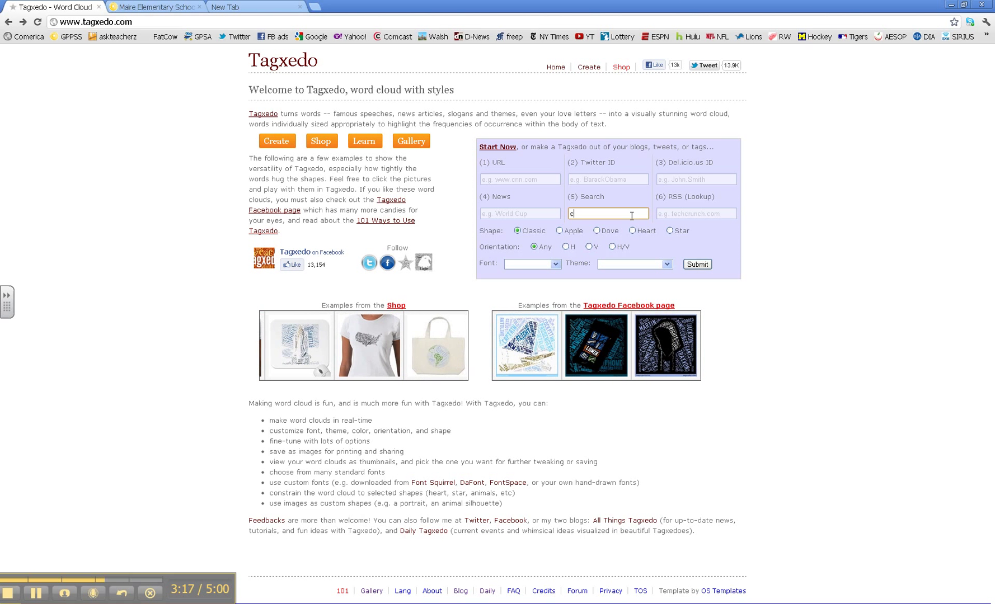
{"action": "type", "text": "nn"}
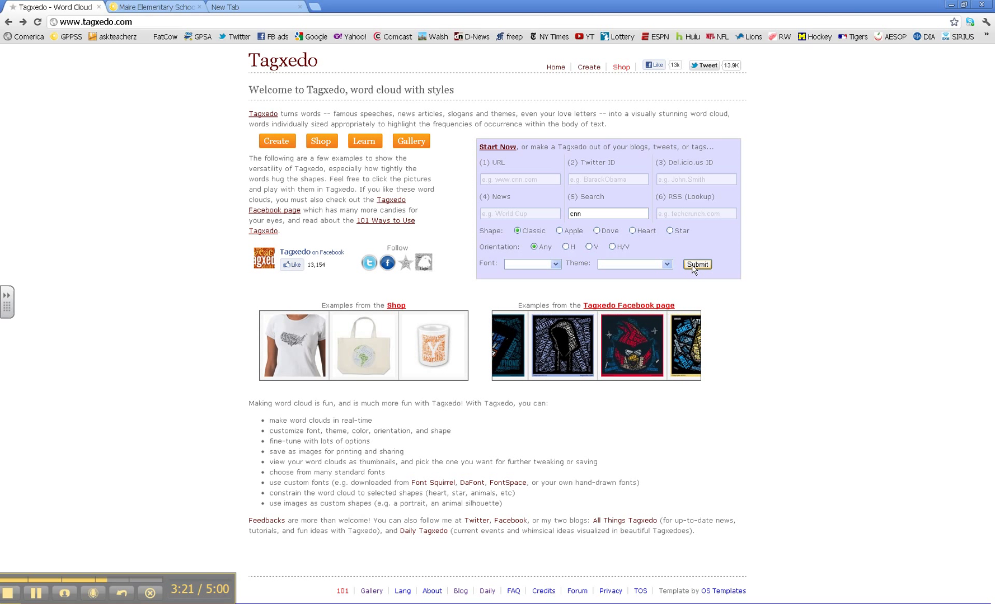
{"action": "left_click", "coordinate": [697, 265]}
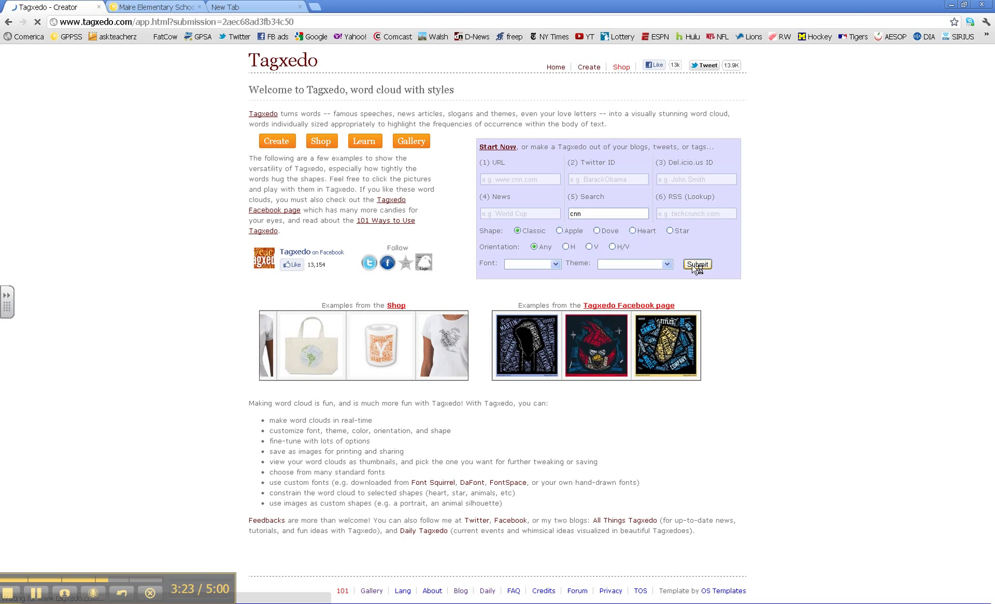
{"action": "left_click", "coordinate": [697, 265]}
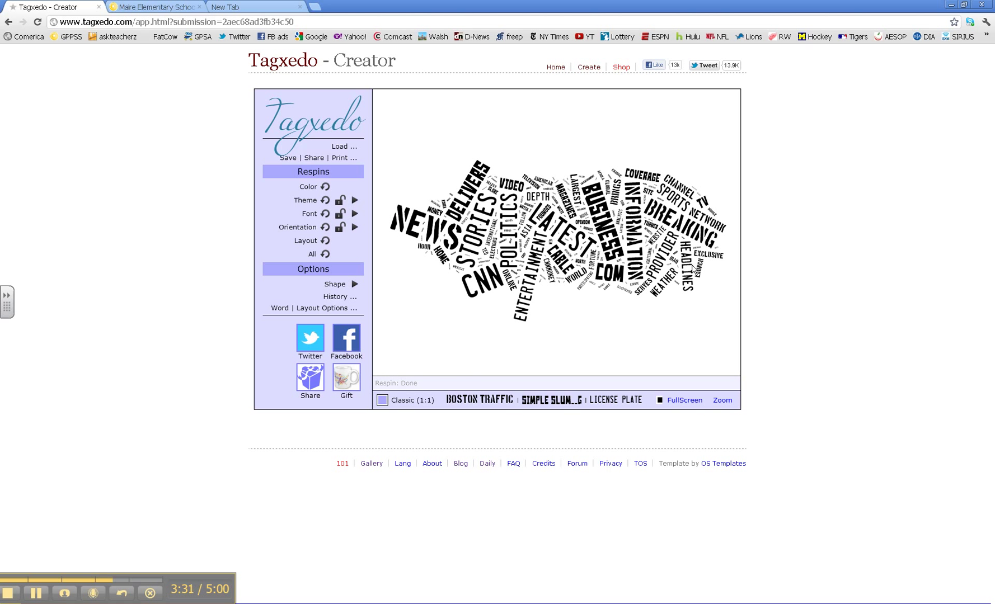
{"action": "left_click", "coordinate": [597, 215]}
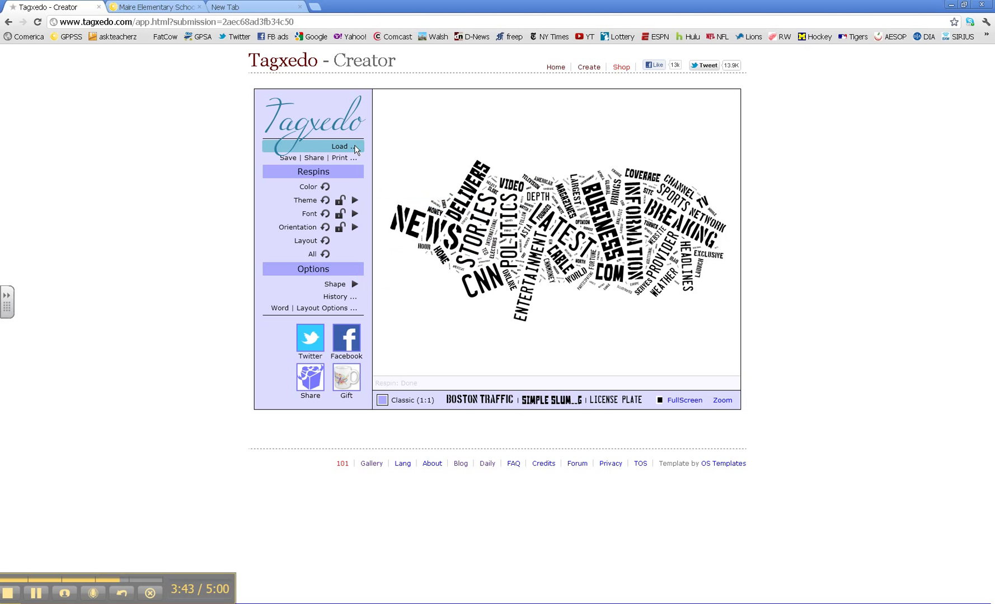
Load the text 'Peace On Earth' and submit it as a new cloud.
{"action": "left_click", "coordinate": [341, 147]}
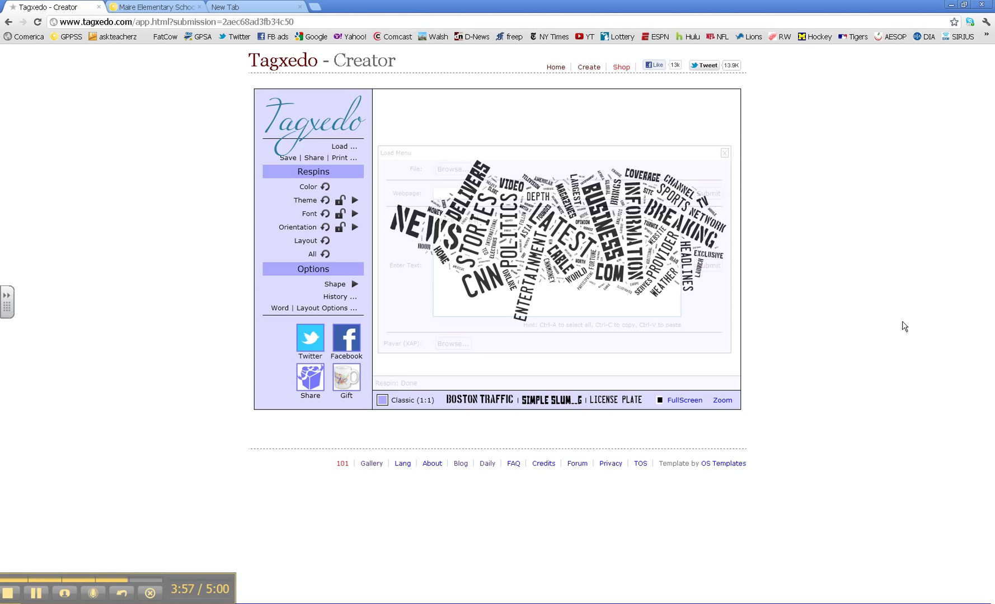
{"action": "type", "text": "Peace On Earth"}
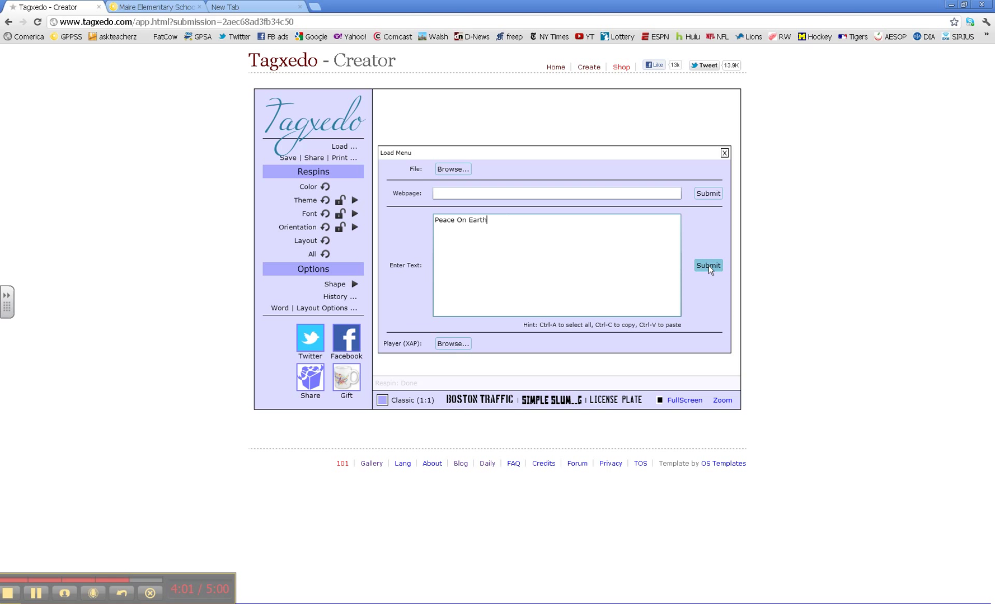
{"action": "left_click", "coordinate": [708, 266]}
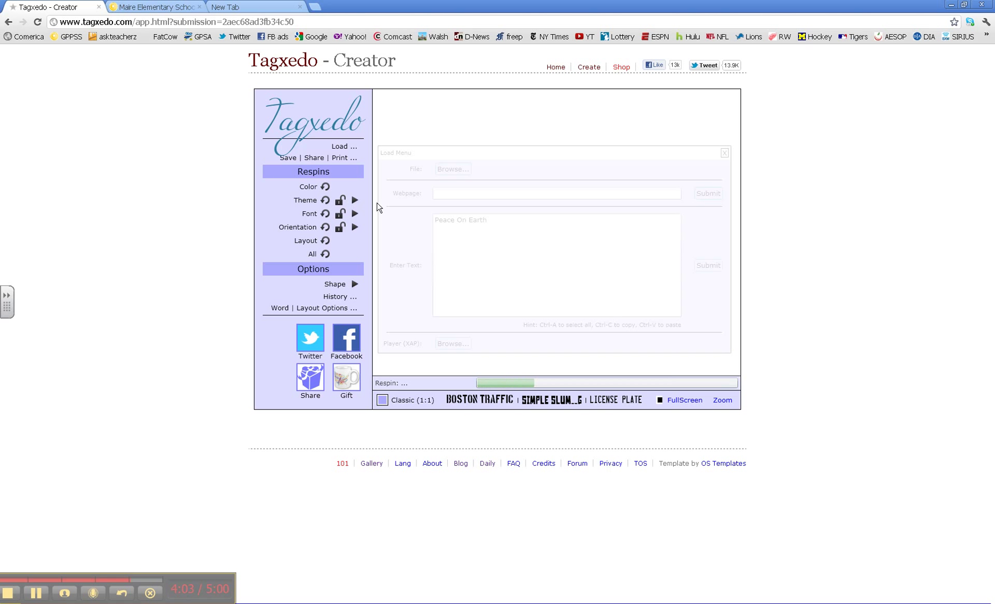
{"action": "mouse_move", "coordinate": [355, 213]}
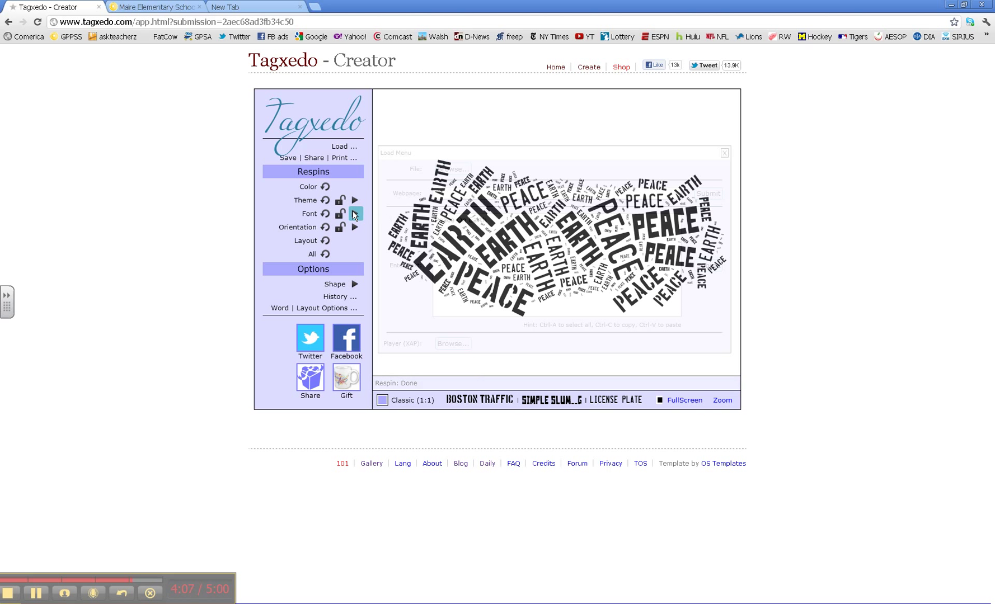
Switch the font to Euphorigenic and reshape the cloud into a dove.
{"action": "left_click", "coordinate": [355, 214]}
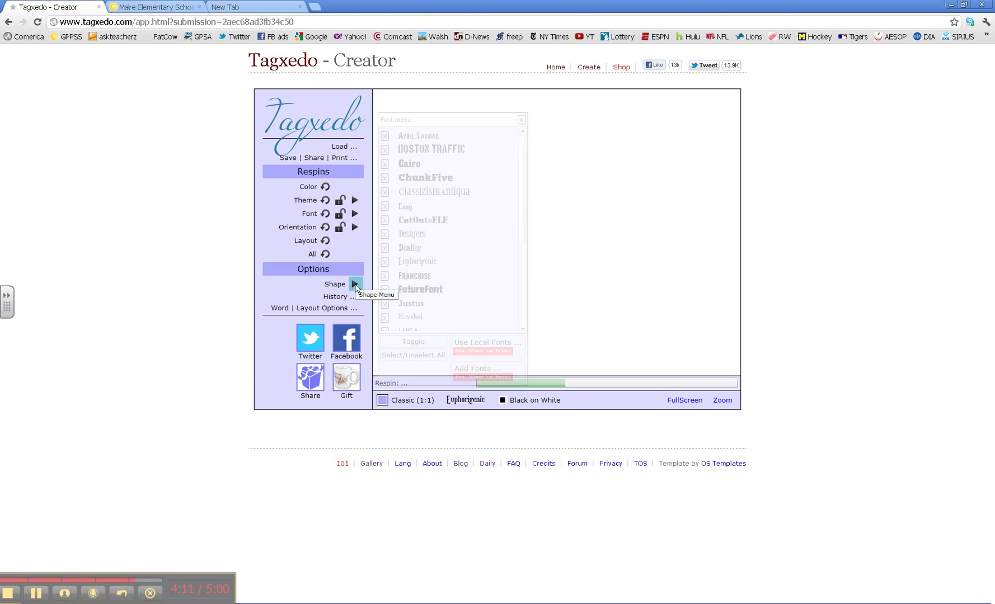
{"action": "left_click", "coordinate": [355, 283]}
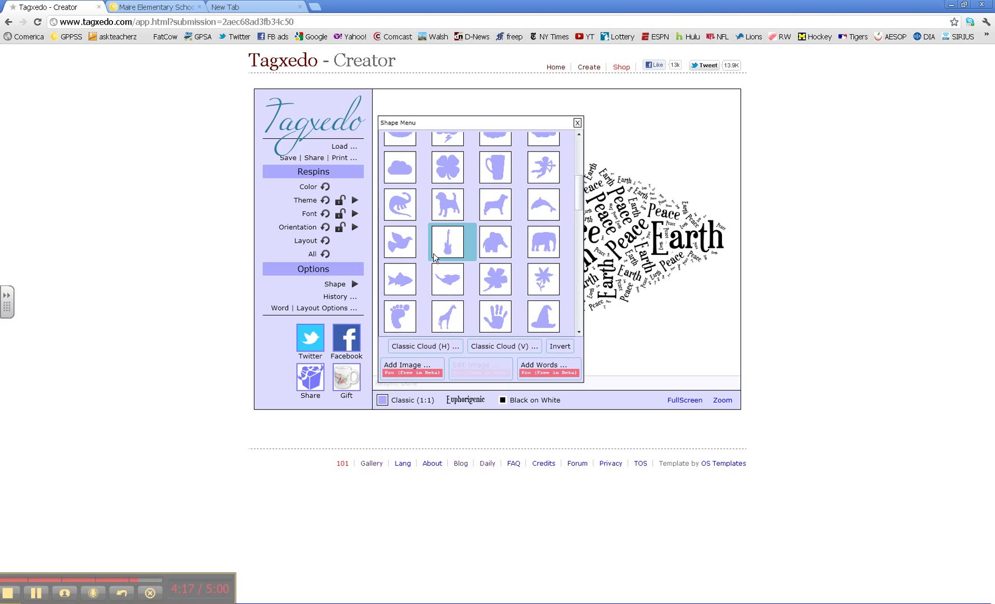
{"action": "left_click", "coordinate": [399, 242]}
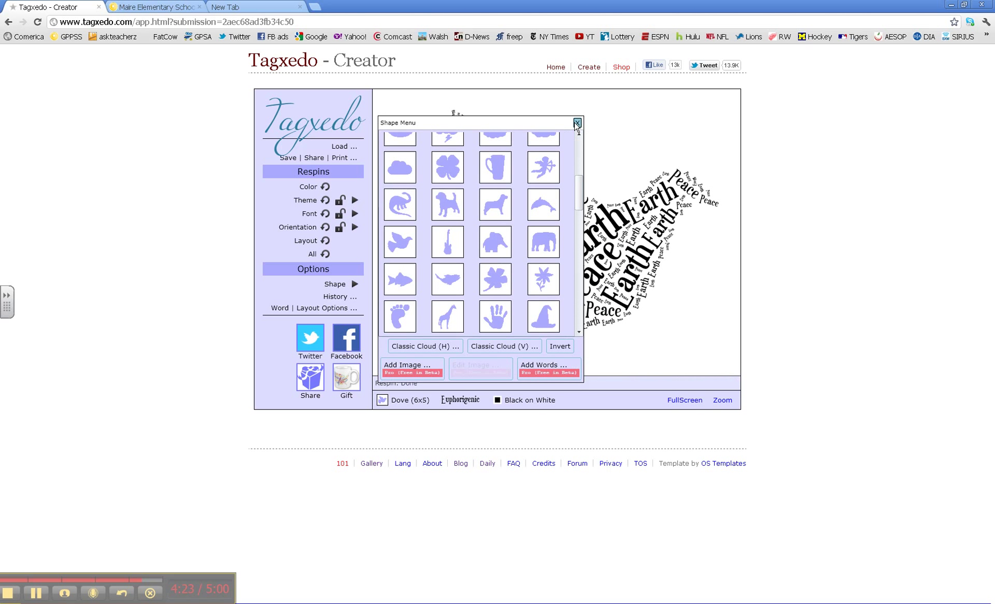
Close the Shape Menu and open the Save | Share | Print options.
{"action": "left_click", "coordinate": [576, 122]}
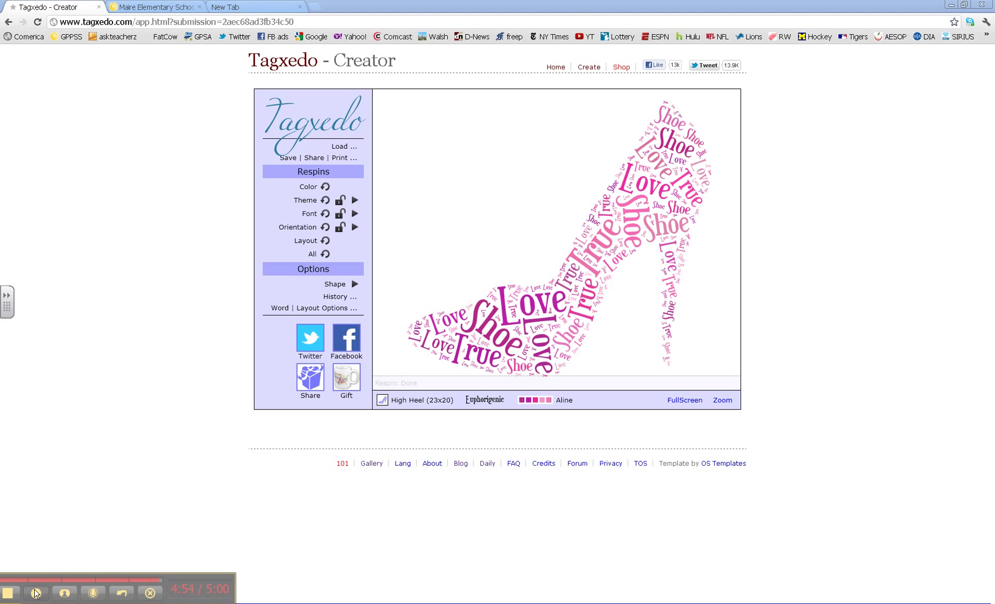
{"action": "mouse_move", "coordinate": [320, 163]}
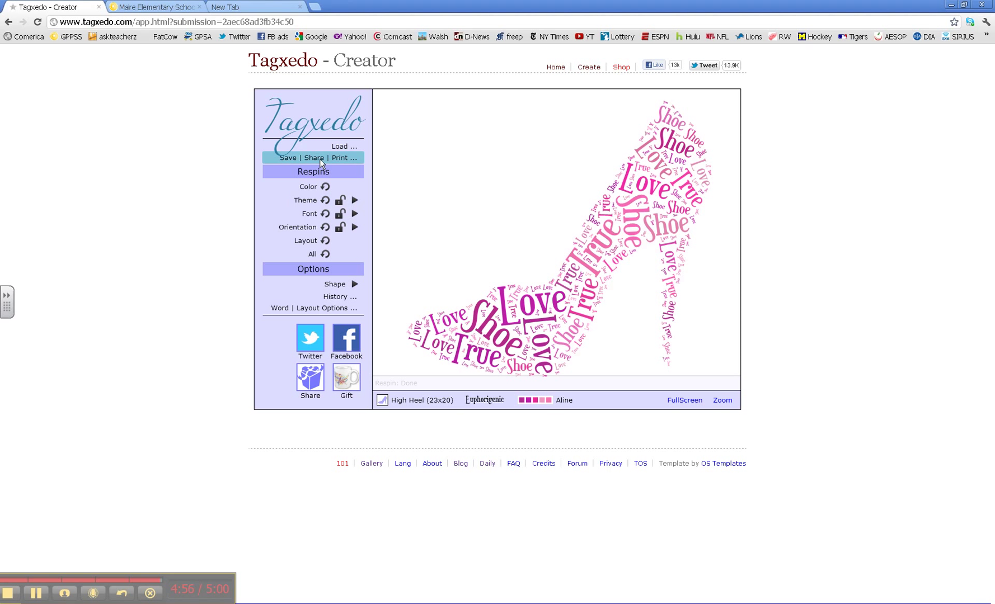
{"action": "left_click", "coordinate": [313, 158]}
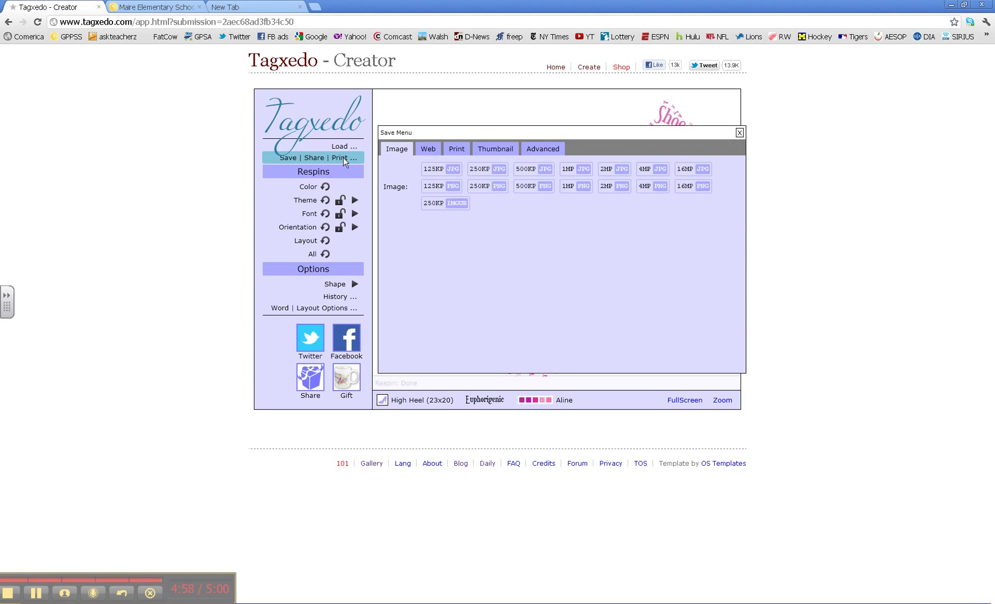